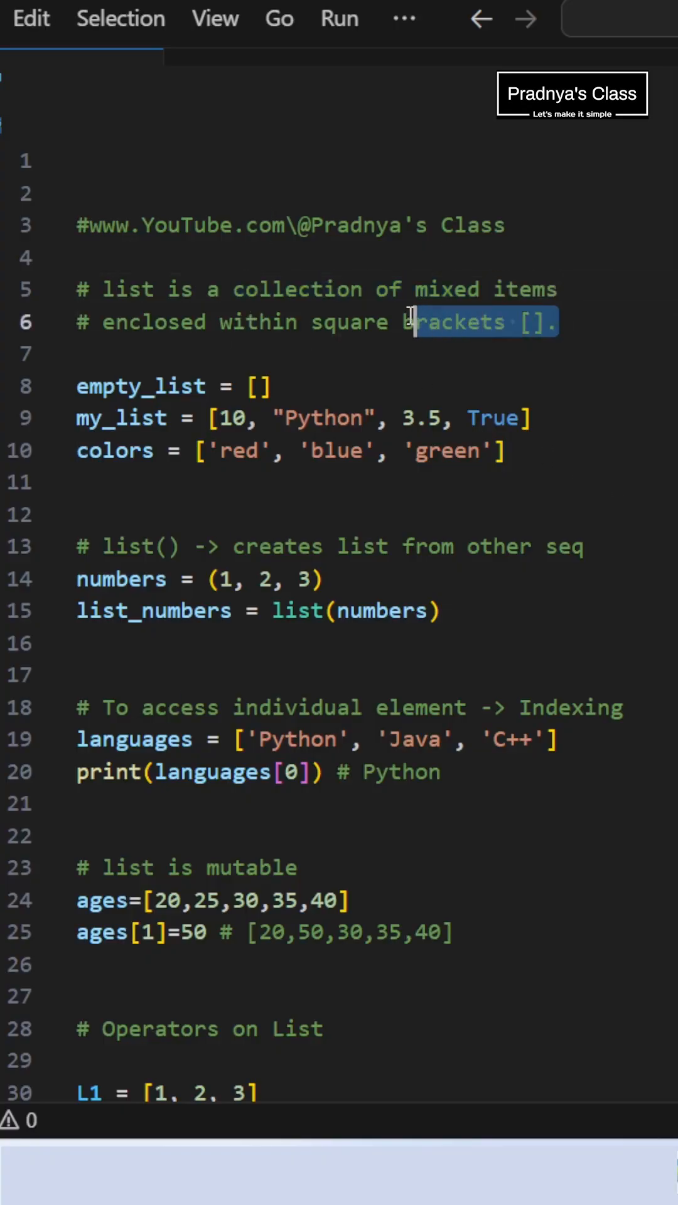
Scroll down the cheat sheet and highlight 'list' in the list_numbers line
scroll(down, 3)
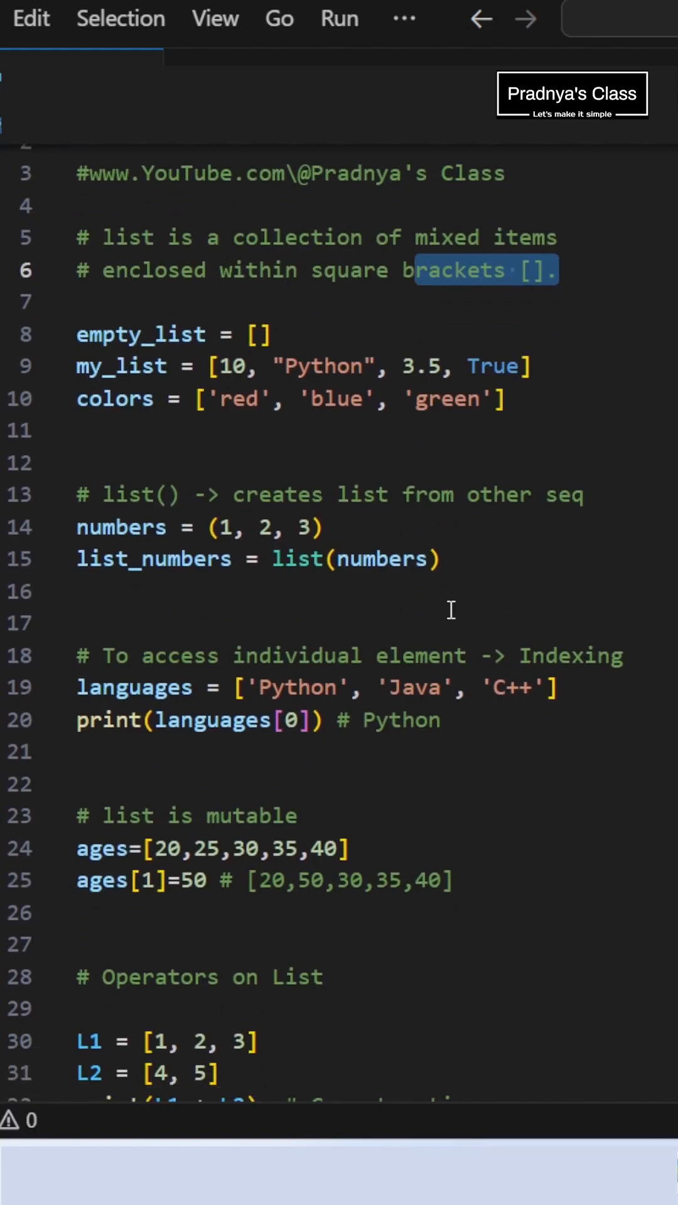
double_click(296, 558)
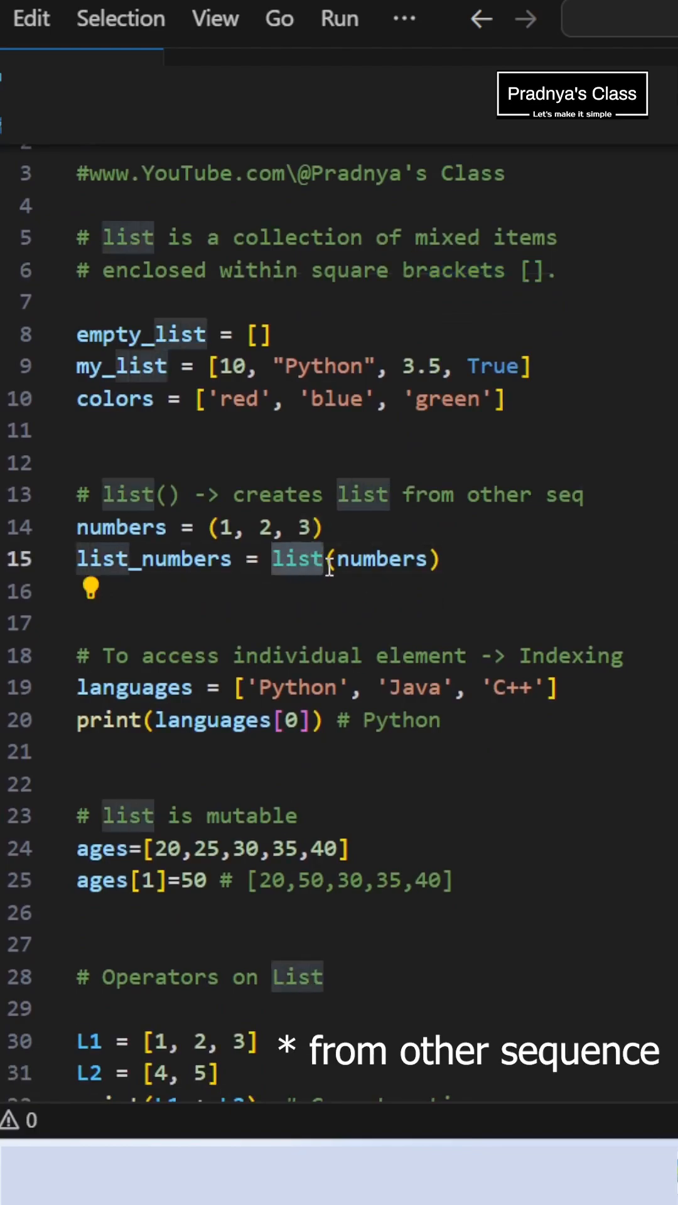
scroll(down, 3)
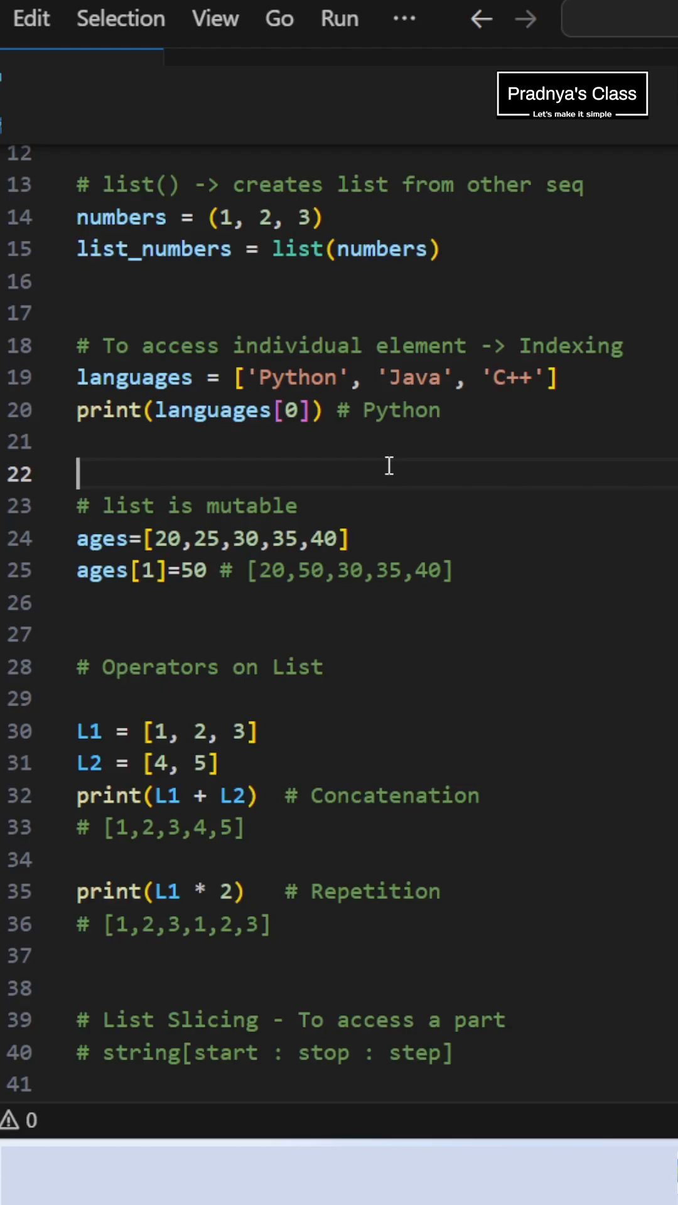
Point out the mutability comment and L1/L2, then change slicing syntax 'string' to list_name
scroll(down, 3)
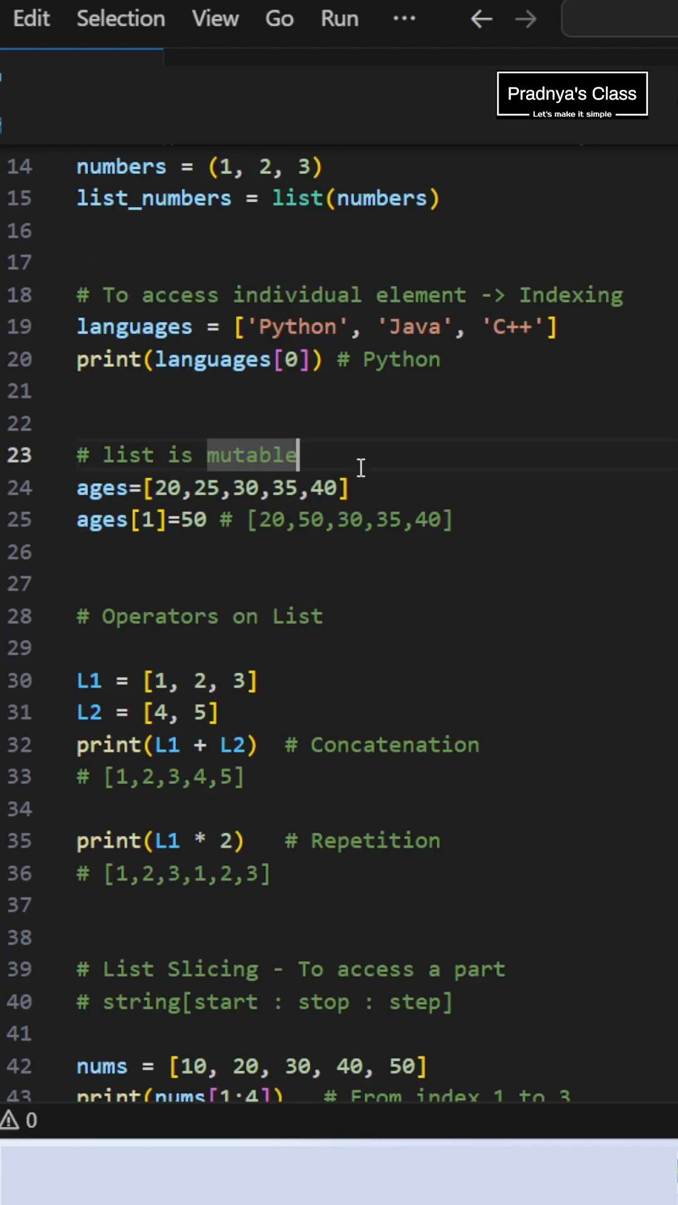
click(350, 489)
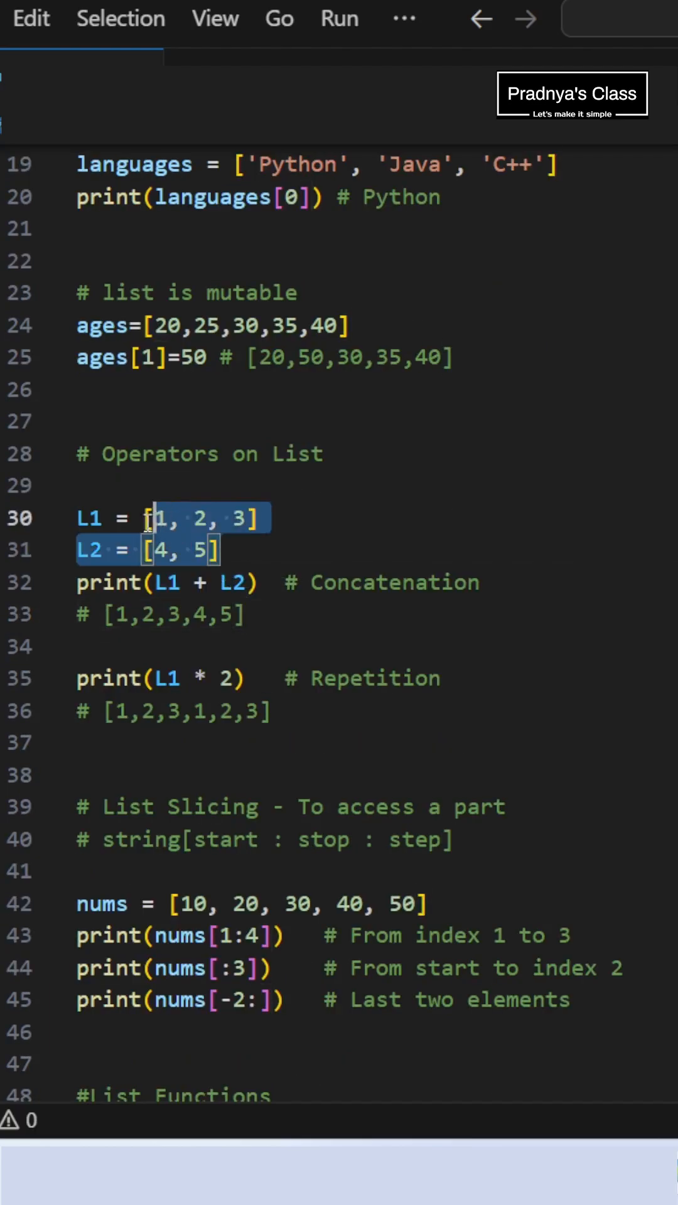
click(231, 615)
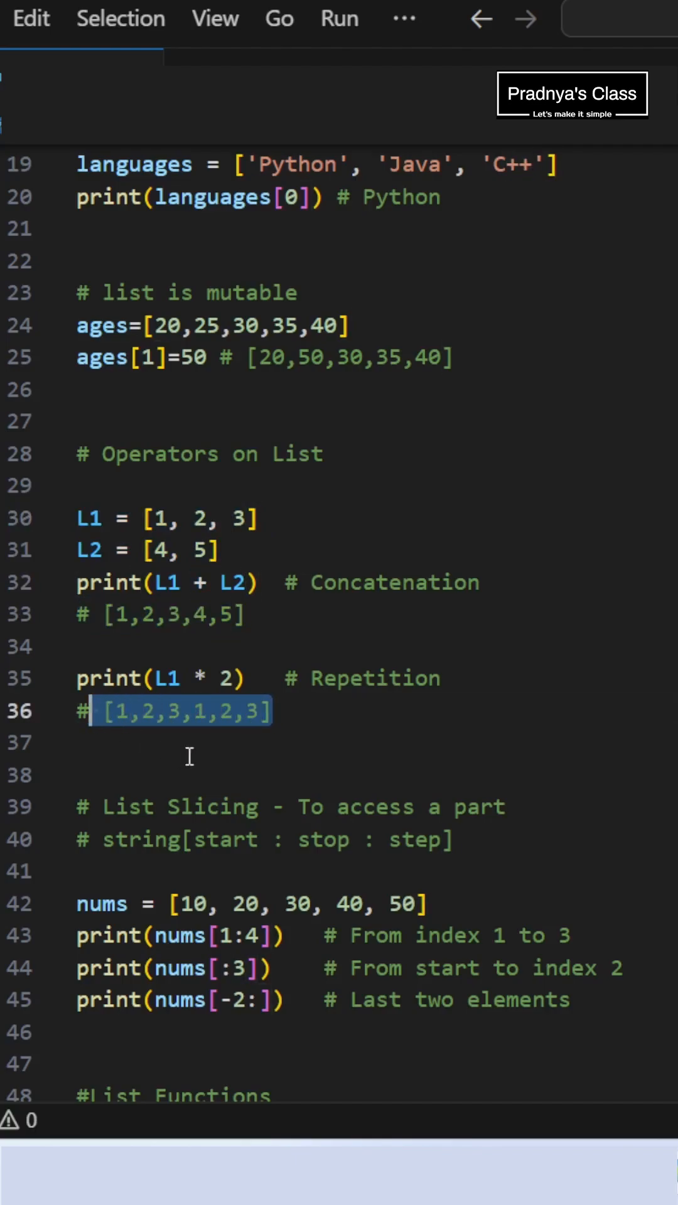
click(188, 678)
text(list_name)
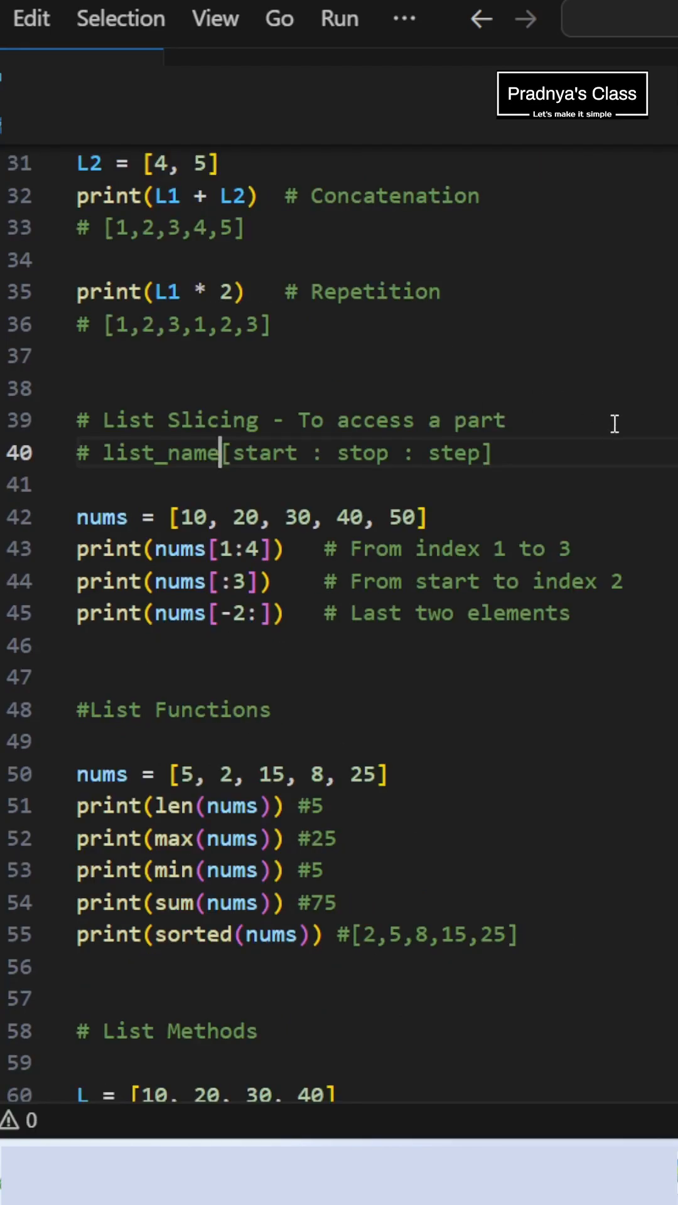
mouse_move(250, 457)
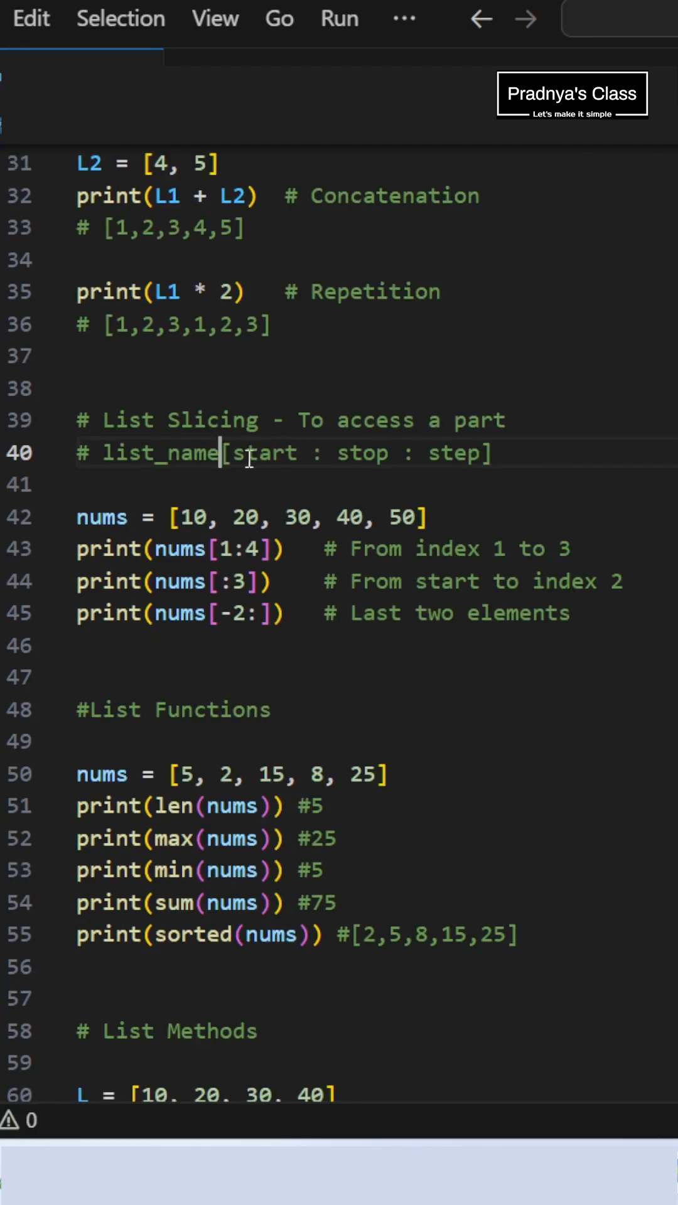
mouse_move(351, 474)
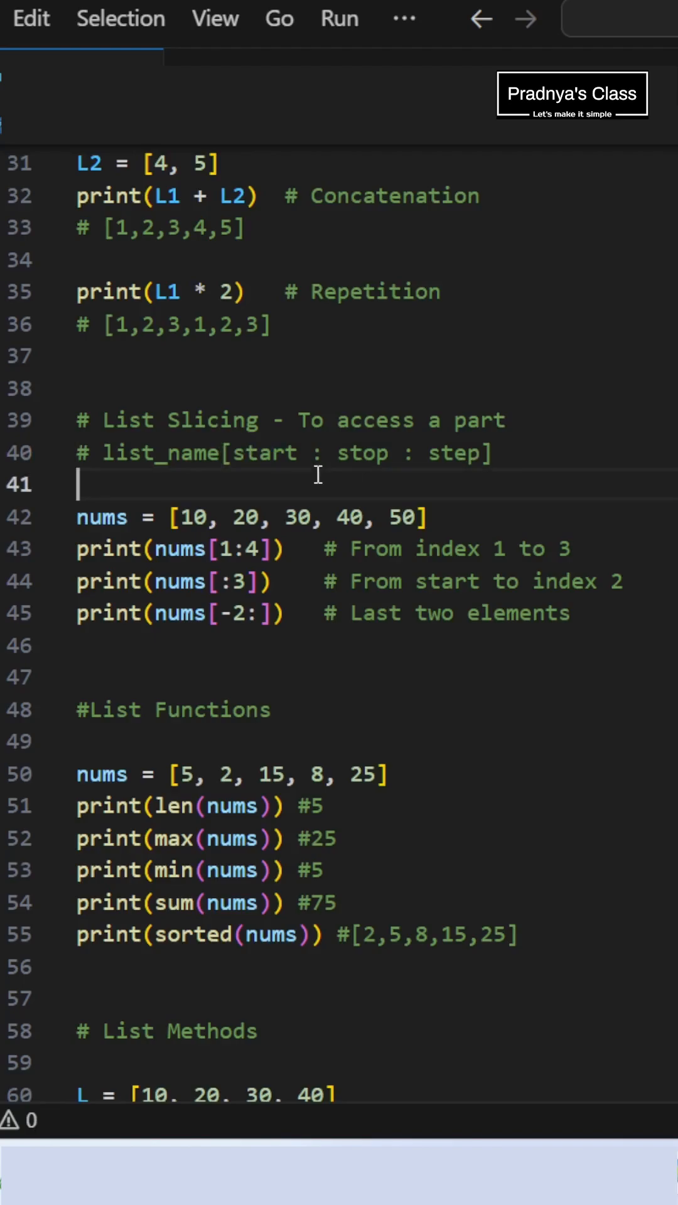
double_click(263, 453)
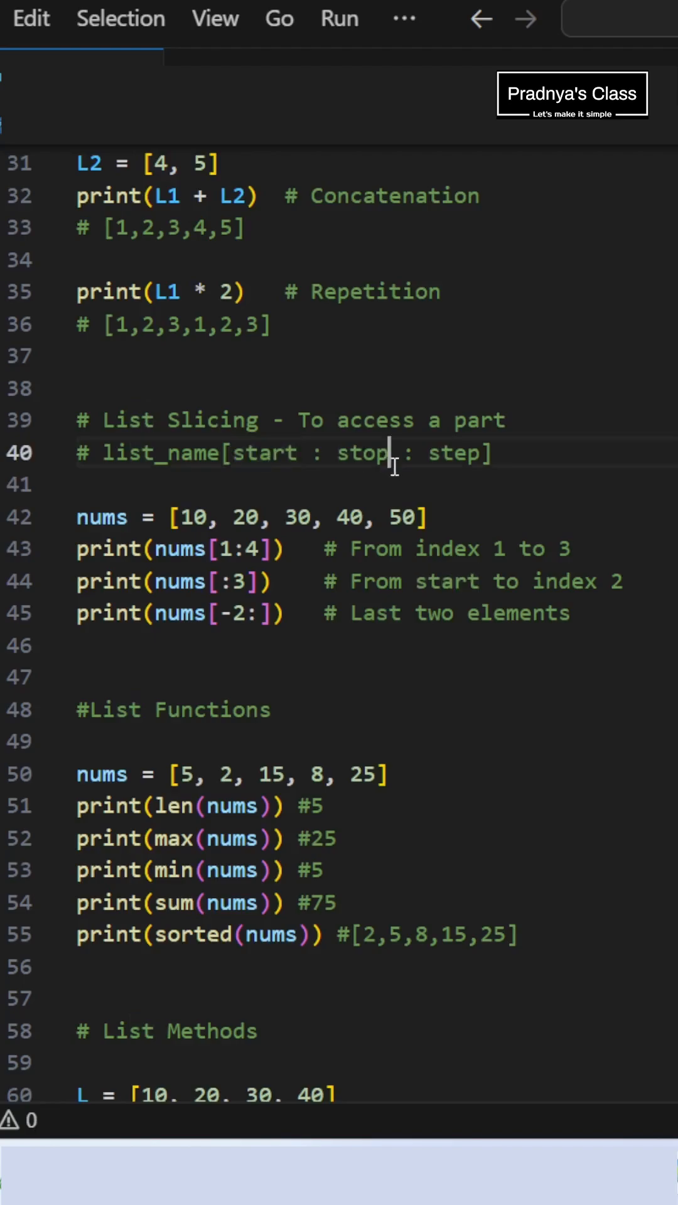
double_click(362, 452)
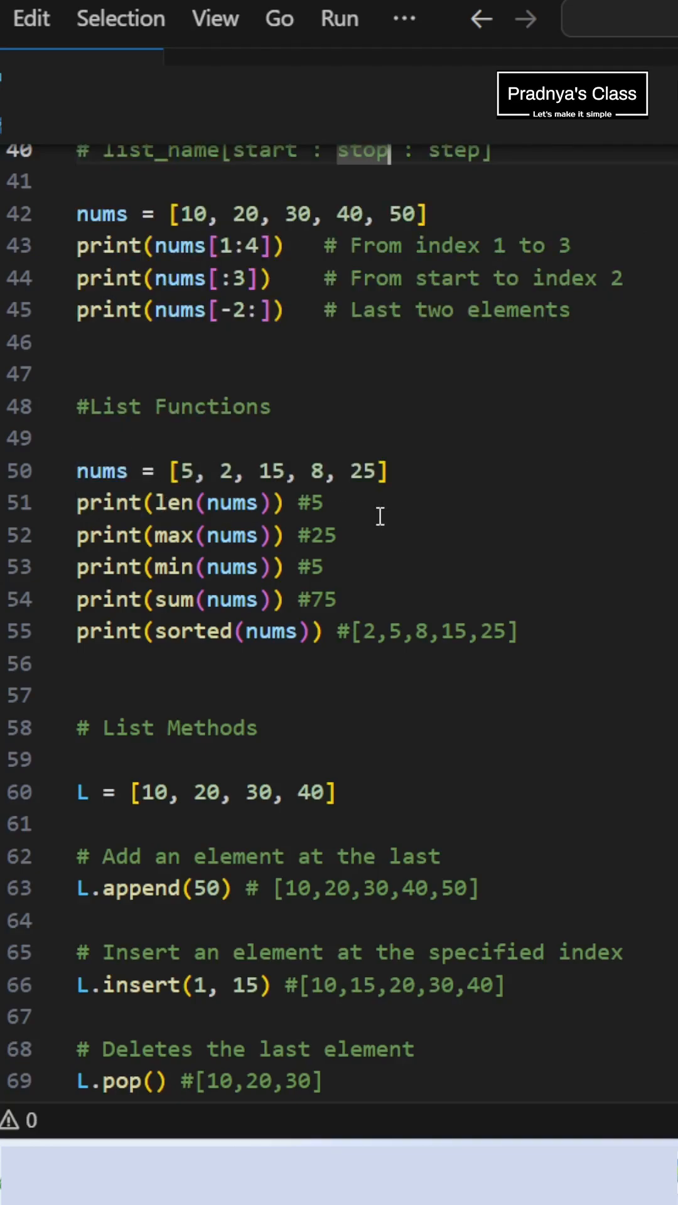
mouse_move(269, 536)
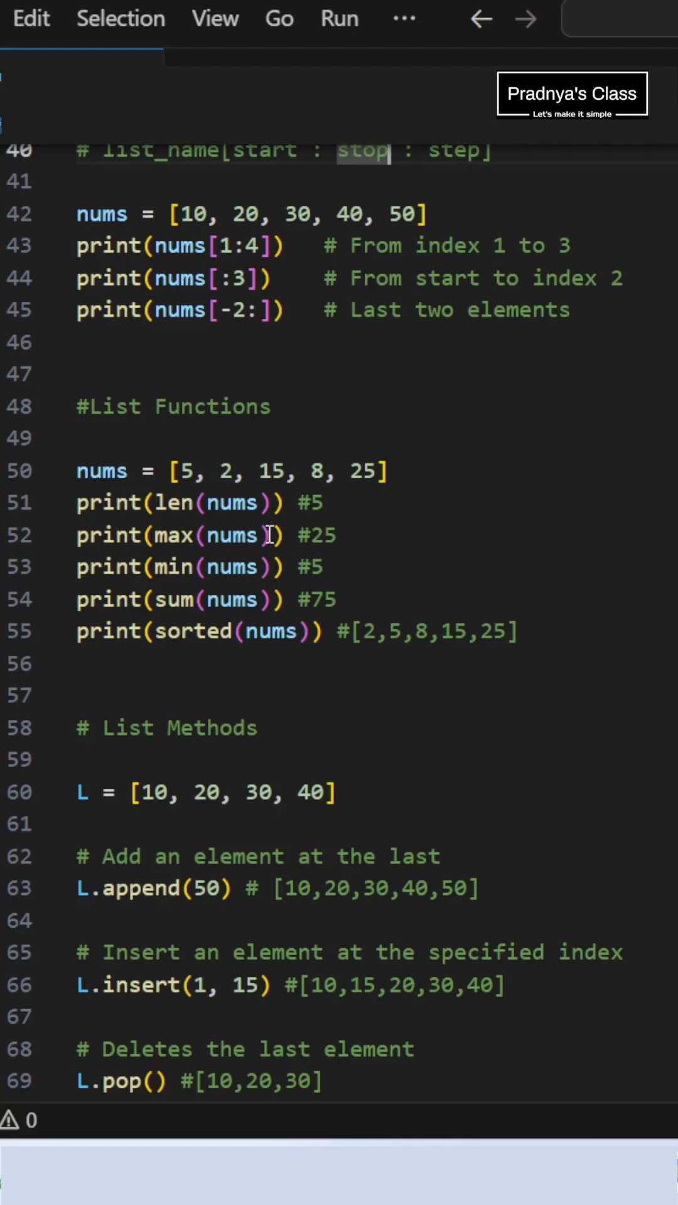
mouse_move(364, 589)
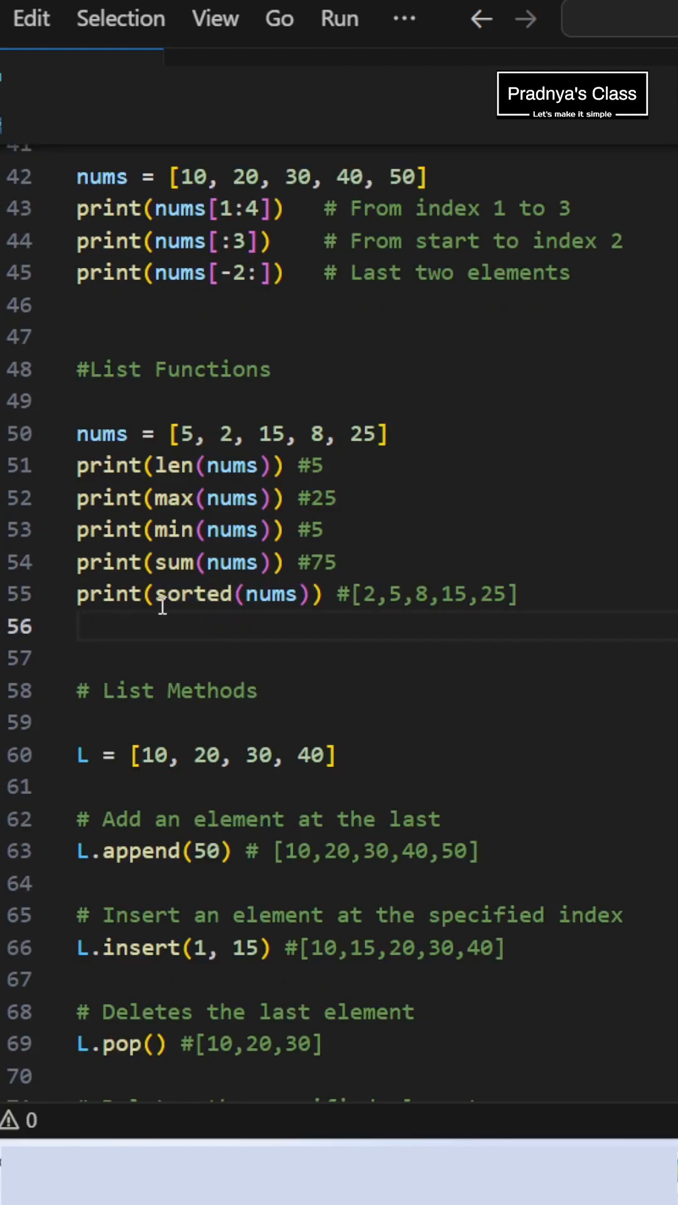
mouse_move(546, 602)
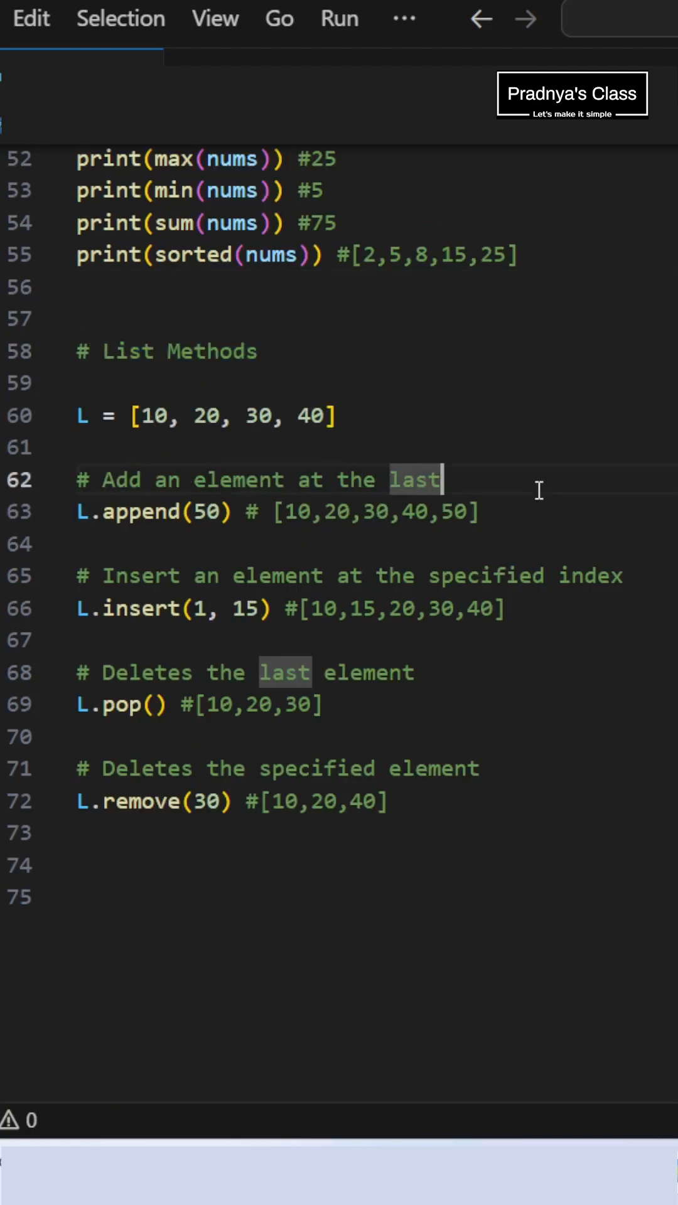
mouse_move(220, 620)
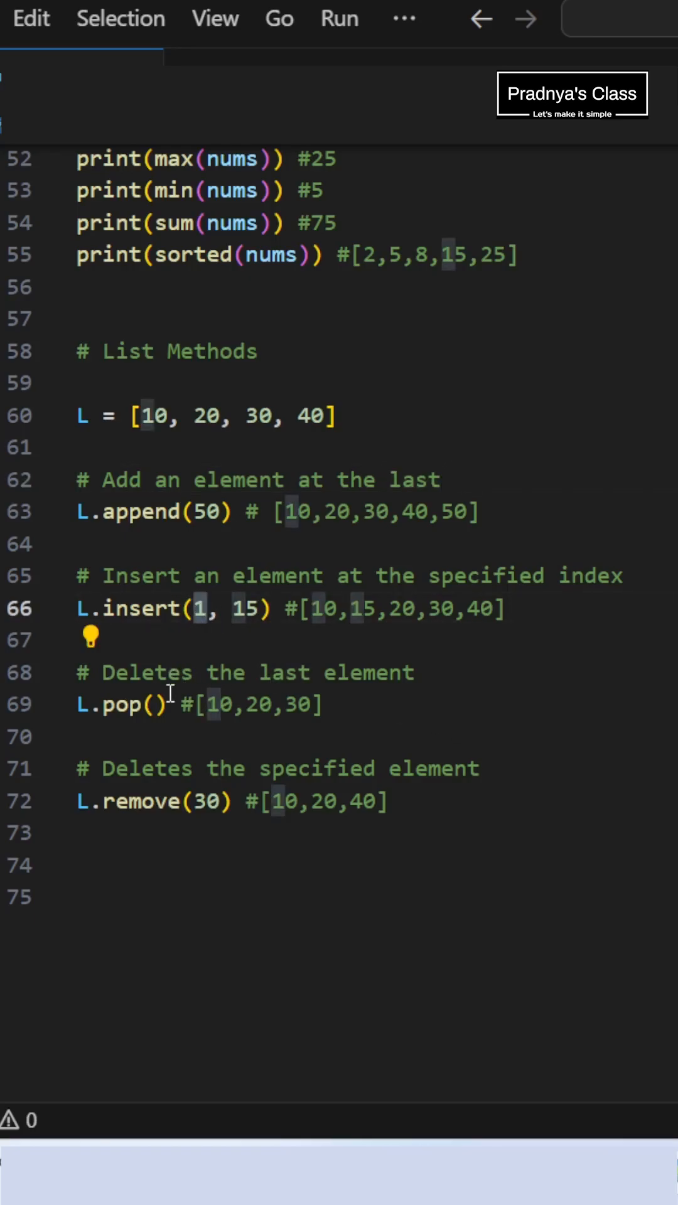
double_click(127, 705)
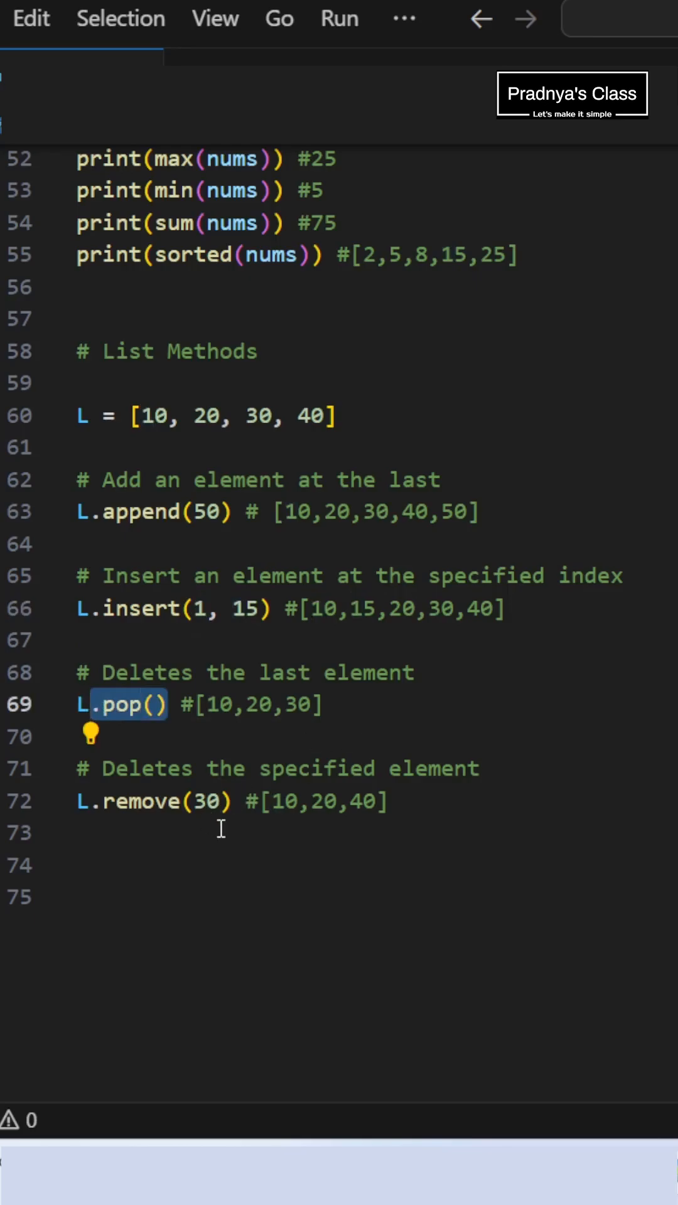
scroll(up, 3)
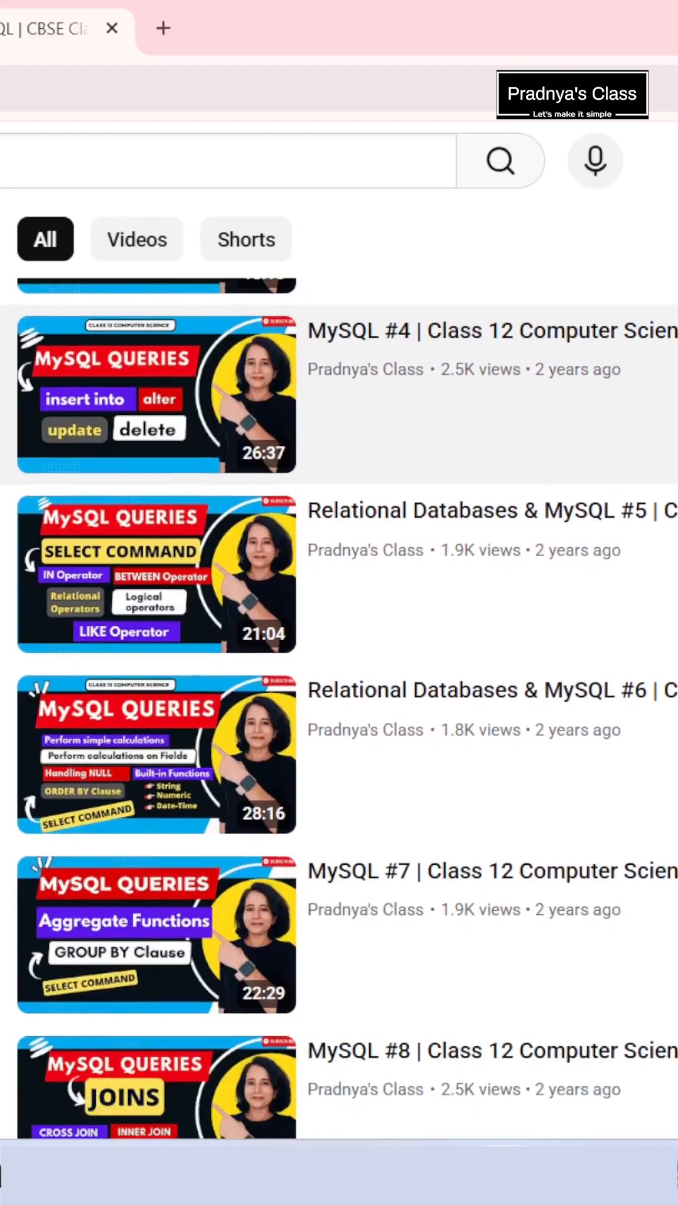
Scroll through the Class 11 Computer Science playlist's Python programs and data handling videos
scroll(up, 3)
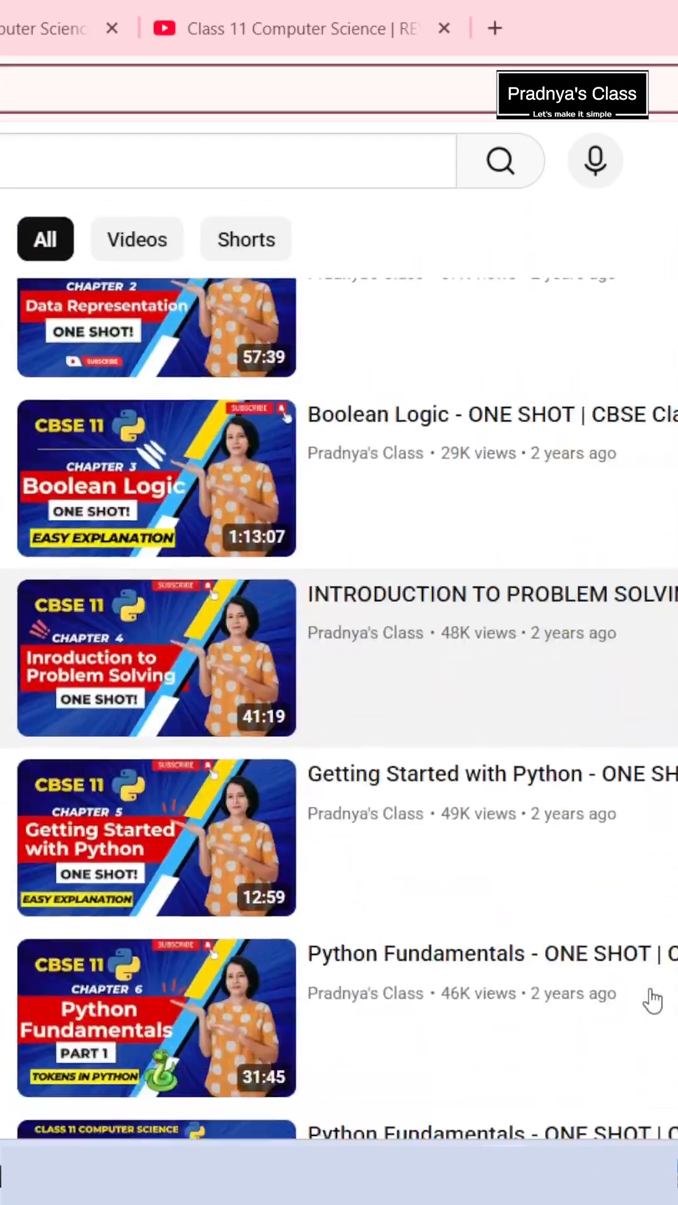
scroll(down, 3)
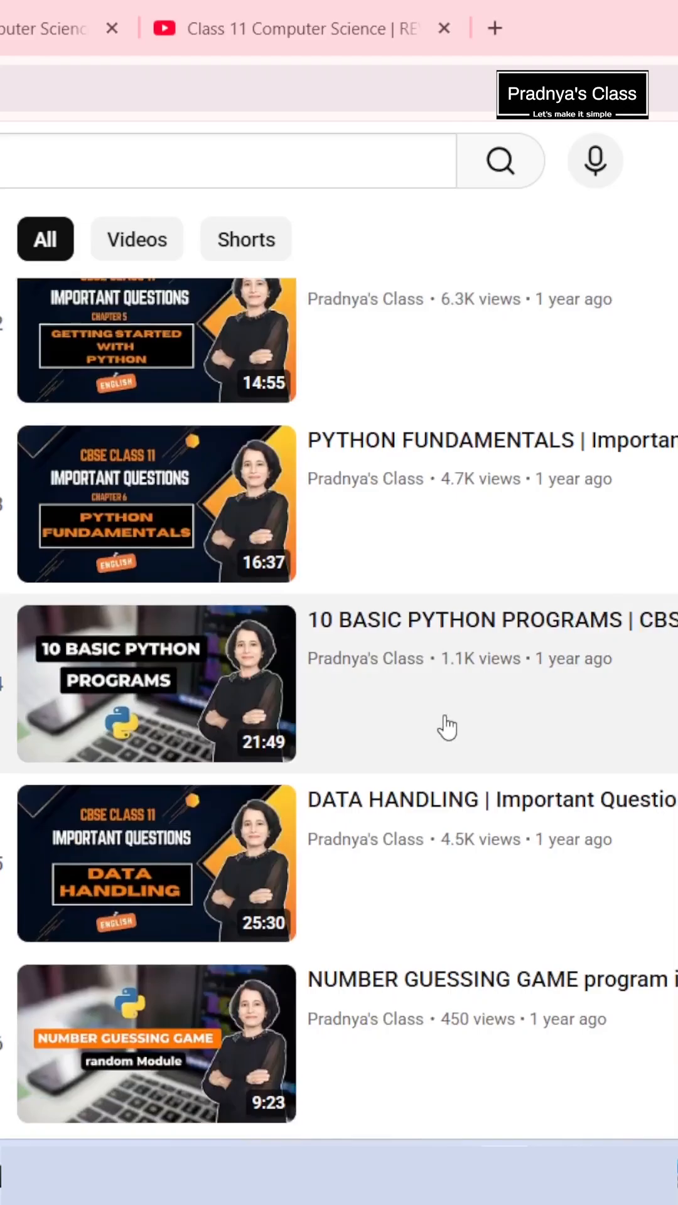